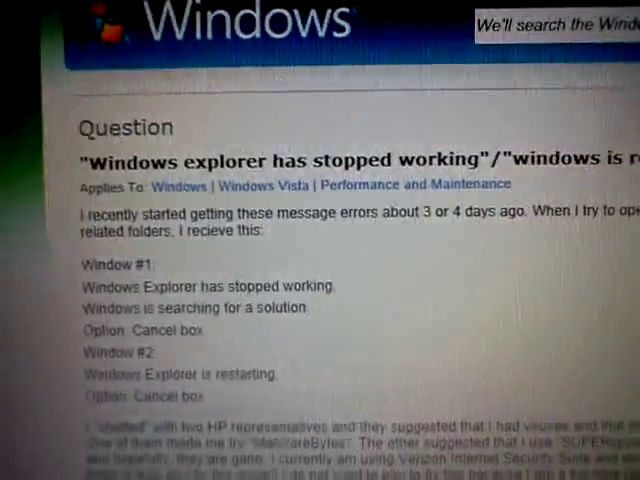
{"action": "scroll", "scroll_direction": "down", "scroll_amount": 3}
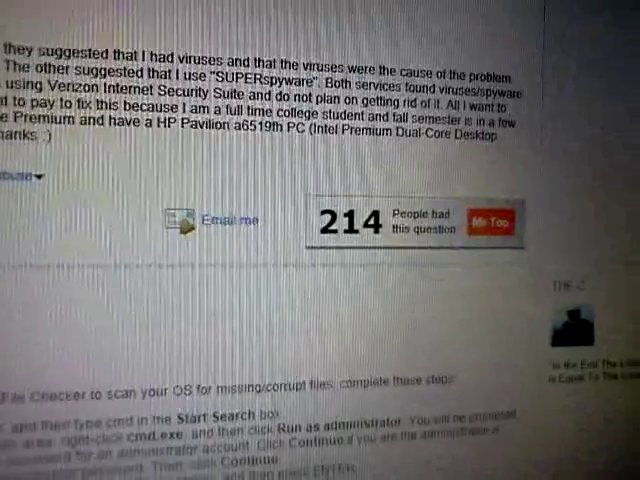
{"action": "scroll", "scroll_direction": "down", "scroll_amount": 3}
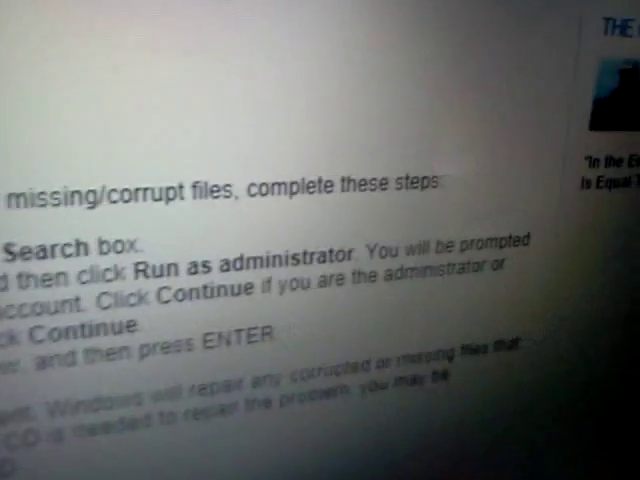
{"action": "scroll", "scroll_direction": "up", "scroll_amount": 3}
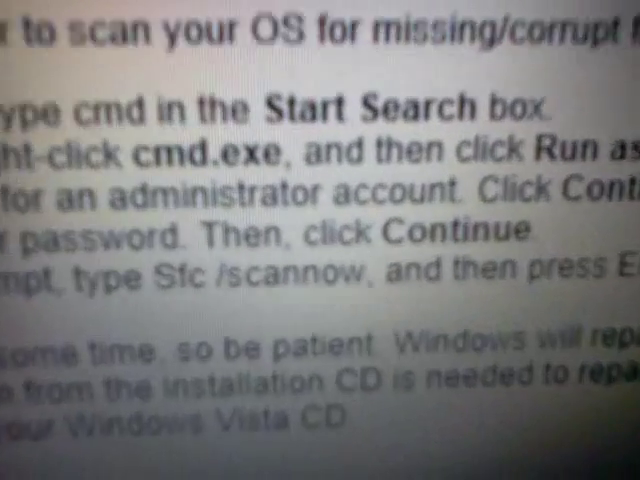
{"action": "scroll", "scroll_direction": "down", "scroll_amount": 3}
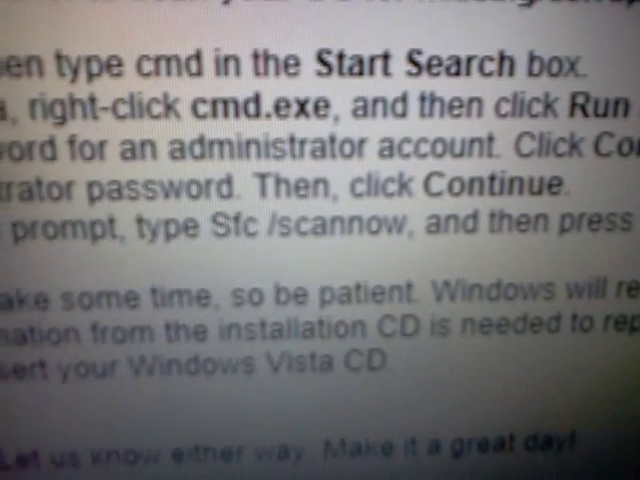
{"action": "scroll", "scroll_direction": "up", "scroll_amount": 3}
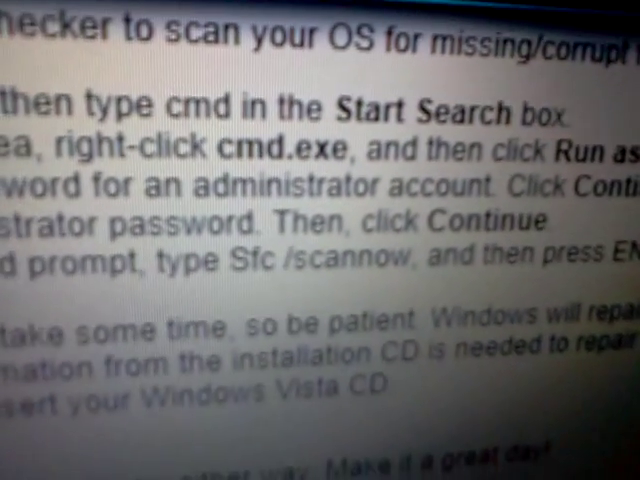
{"action": "scroll", "scroll_direction": "down", "scroll_amount": 3}
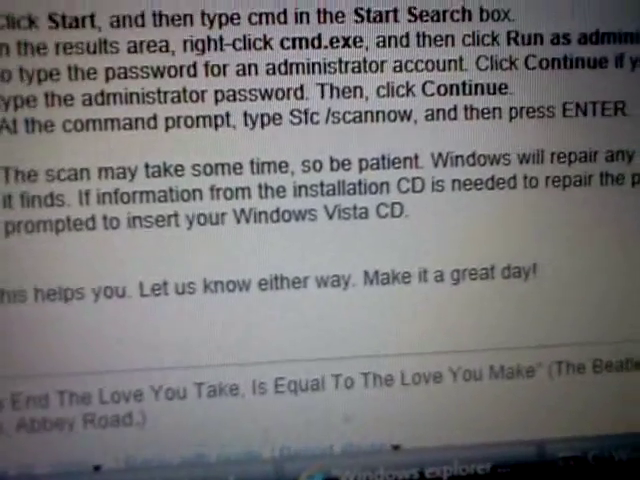
{"action": "scroll", "scroll_direction": "down", "scroll_amount": 3}
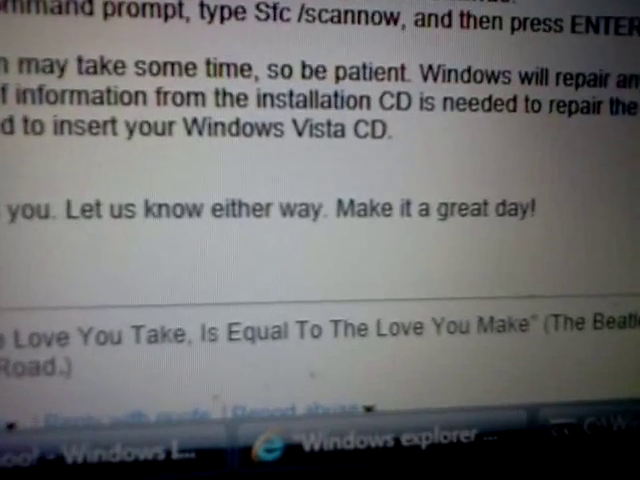
{"action": "scroll", "scroll_direction": "up", "scroll_amount": 3}
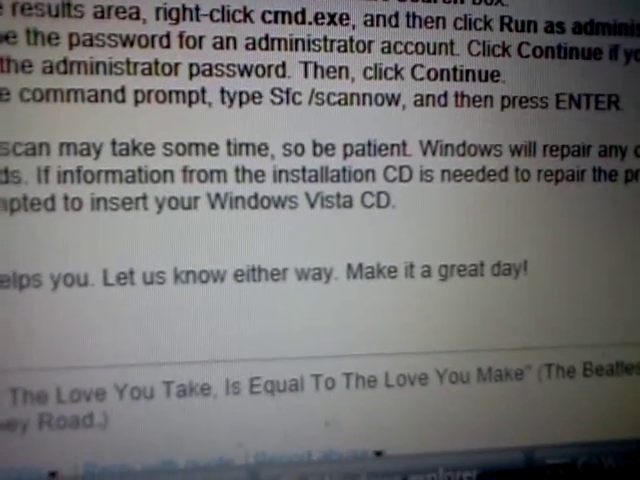
{"action": "scroll", "scroll_direction": "up", "scroll_amount": 3}
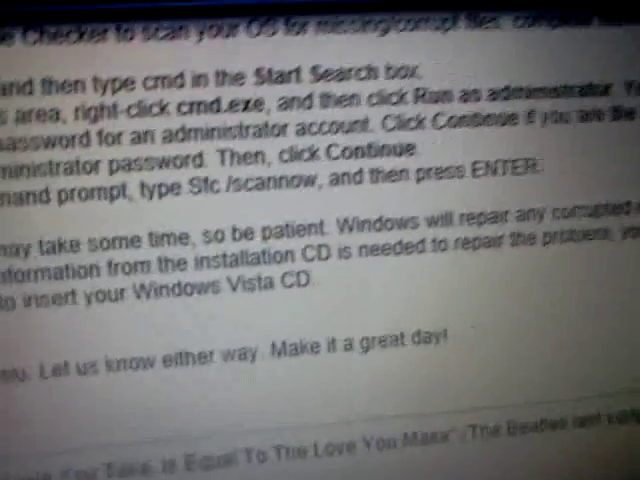